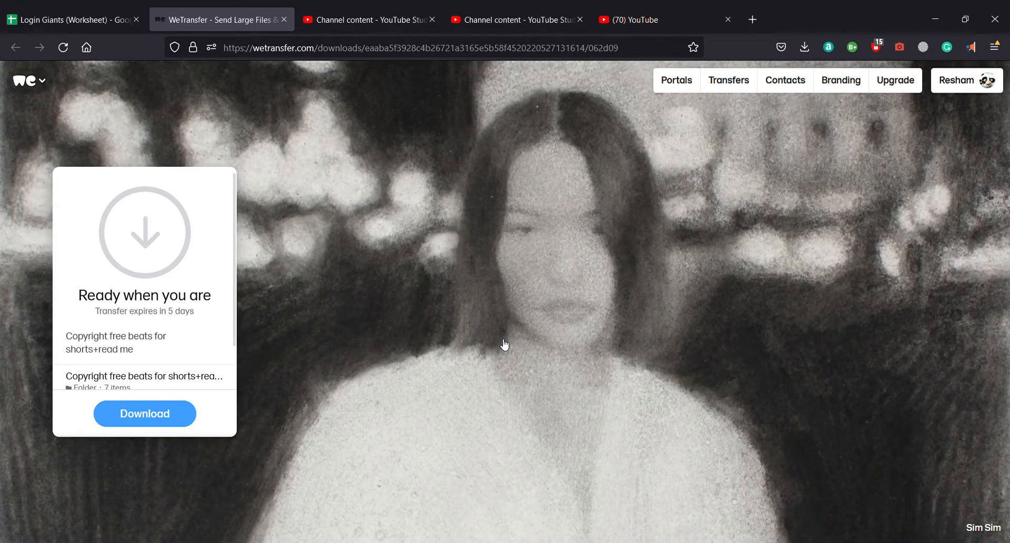
mouse_move(257, 151)
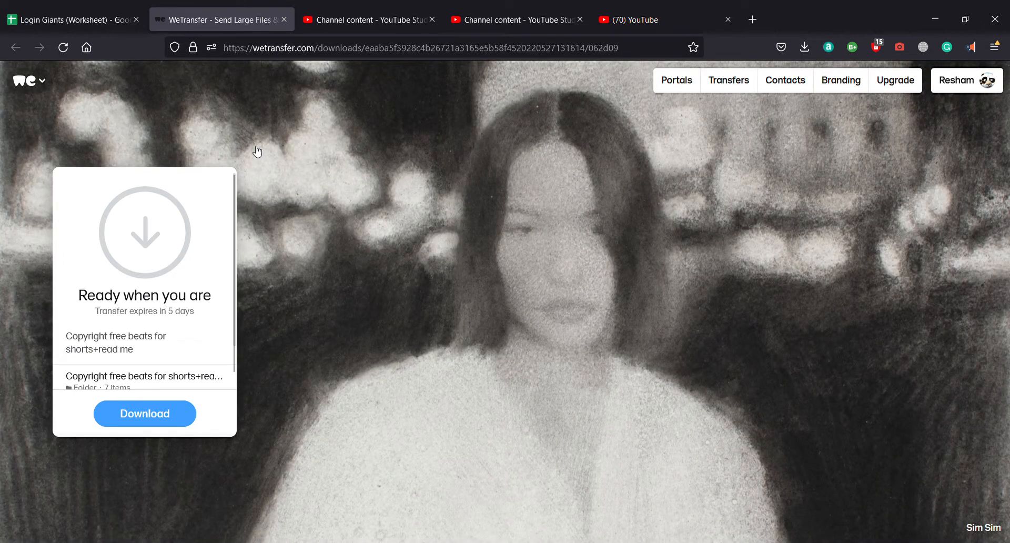
mouse_move(119, 159)
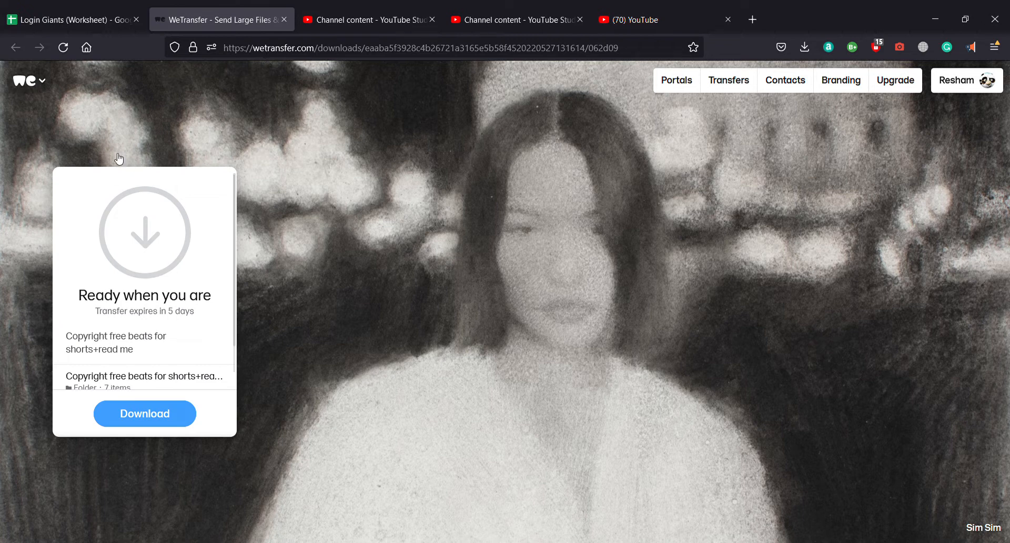
mouse_move(298, 299)
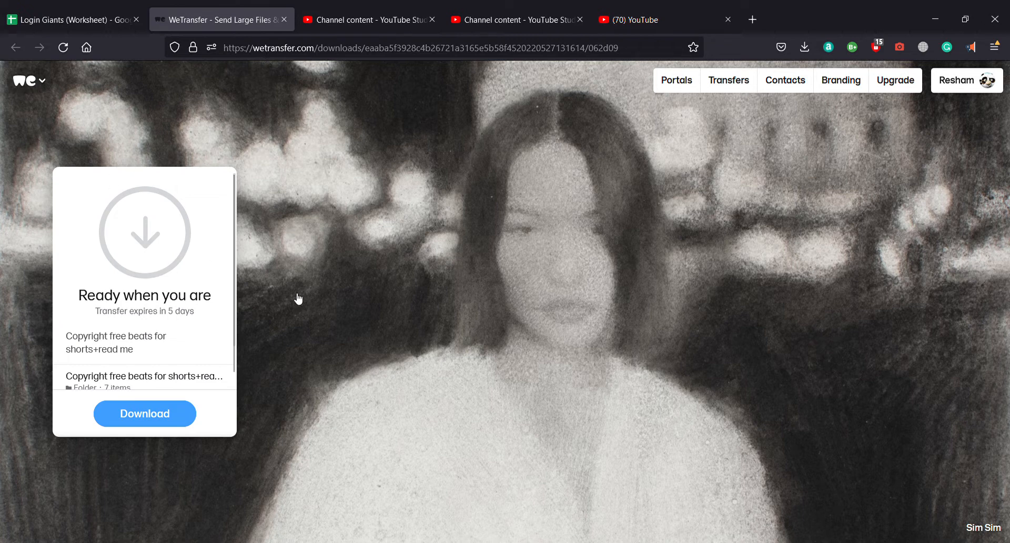
- Bring up the WeTransfer product menu from the 'we' logo
left_click(42, 84)
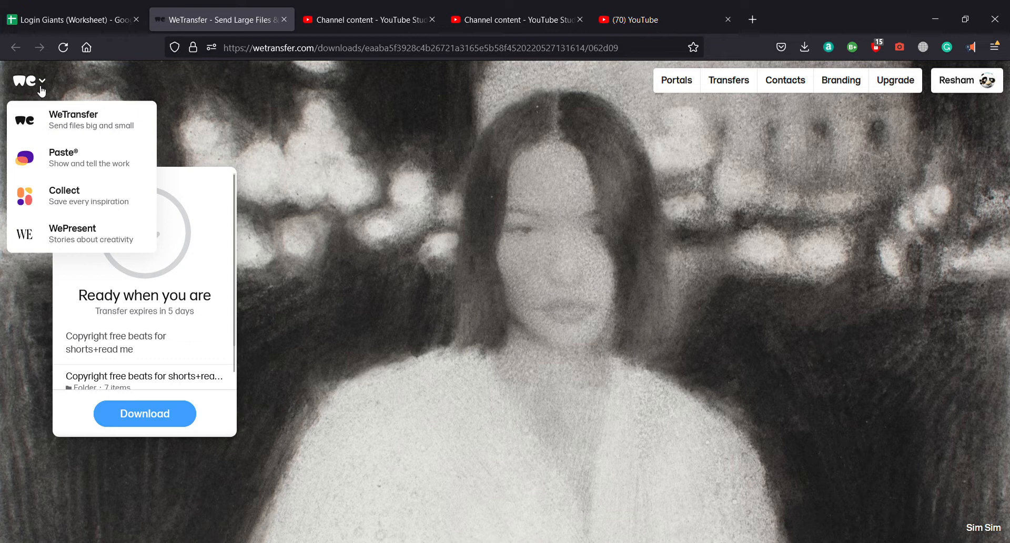
mouse_move(60, 124)
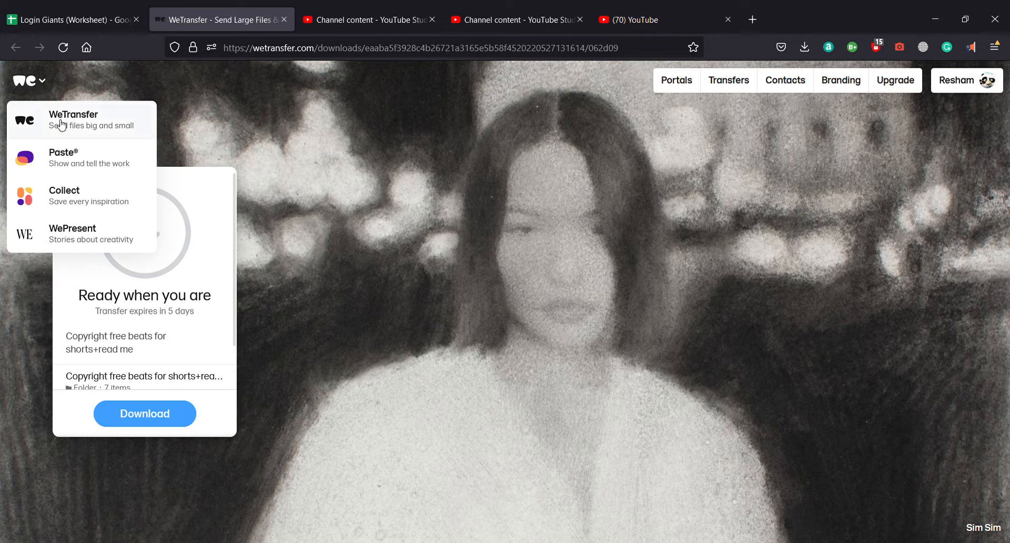
mouse_move(73, 136)
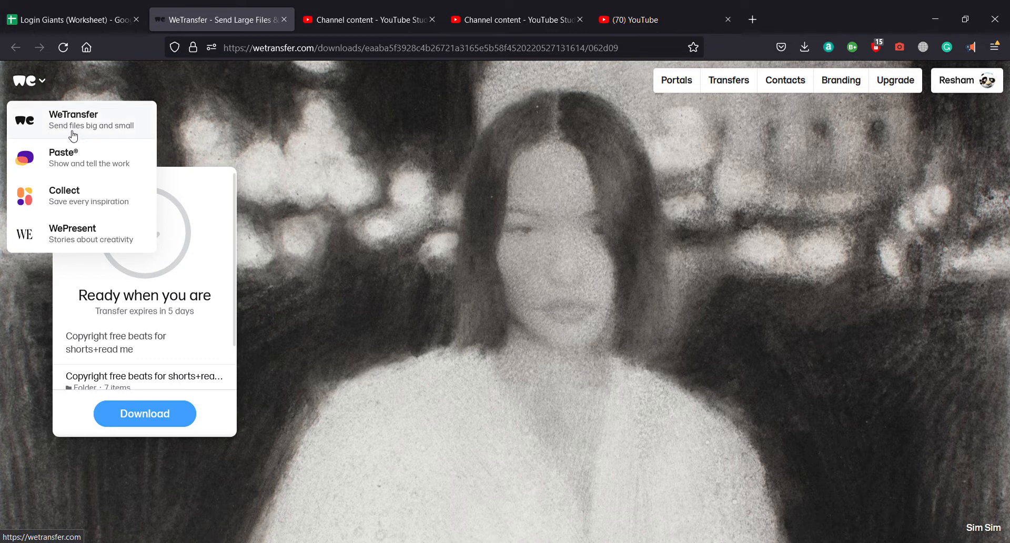
mouse_move(98, 137)
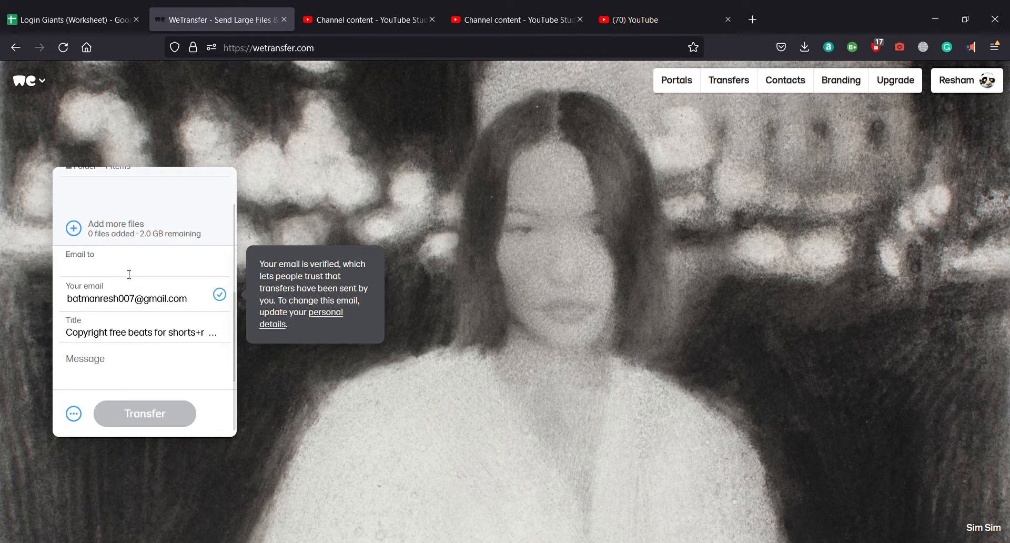
left_click(128, 264)
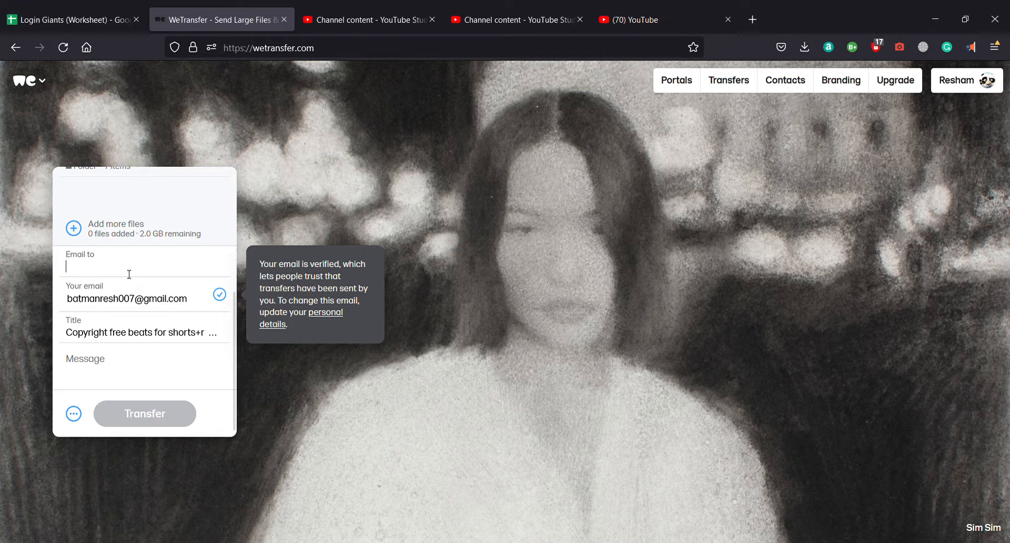
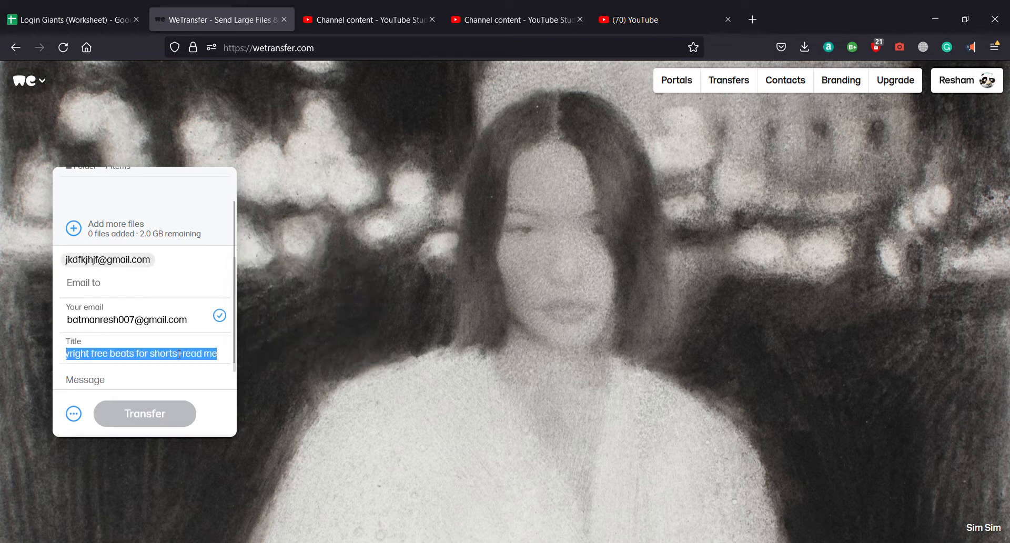
- Set the title and message to 'login giants' and show the delivery options
type("login giants")
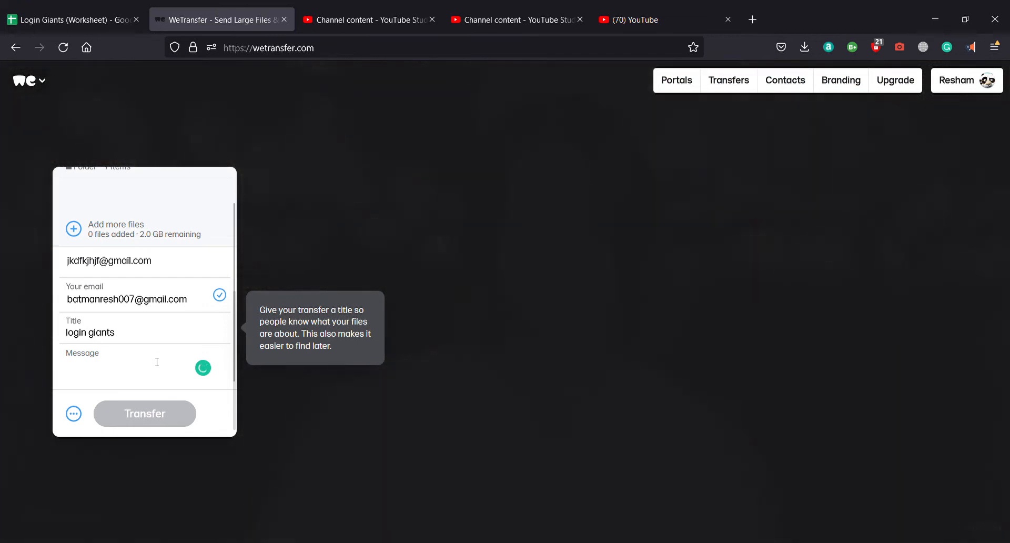
left_click(129, 364)
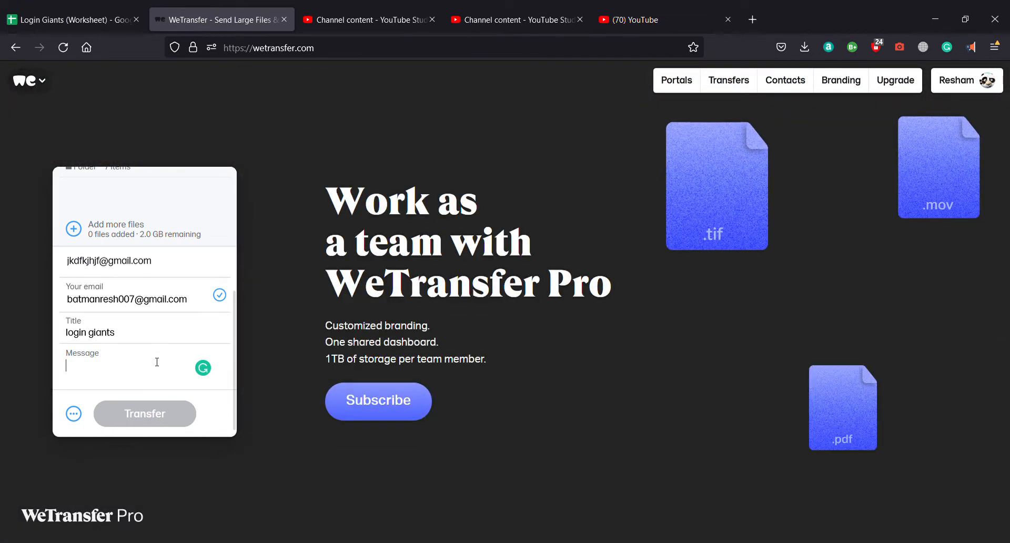
type("login giants")
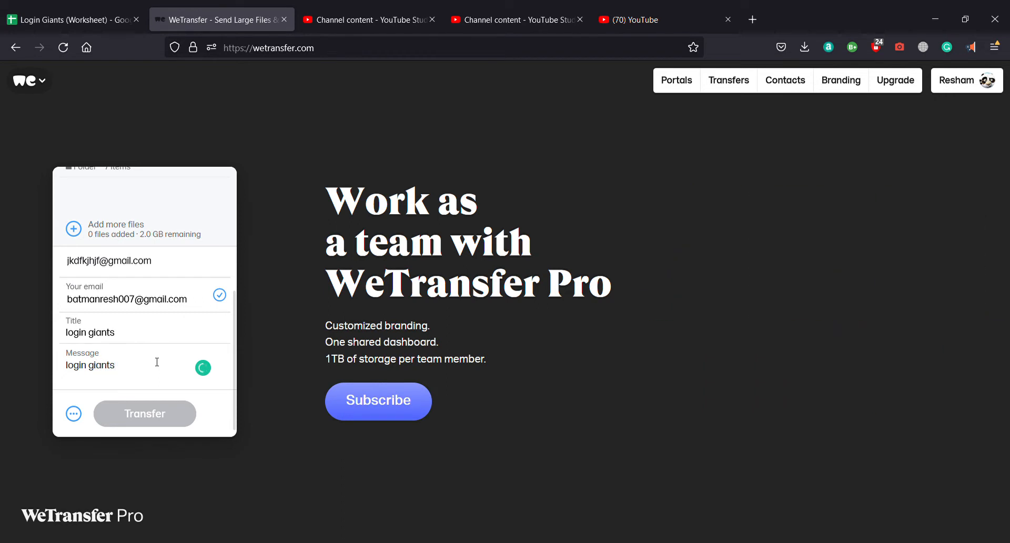
left_click(74, 414)
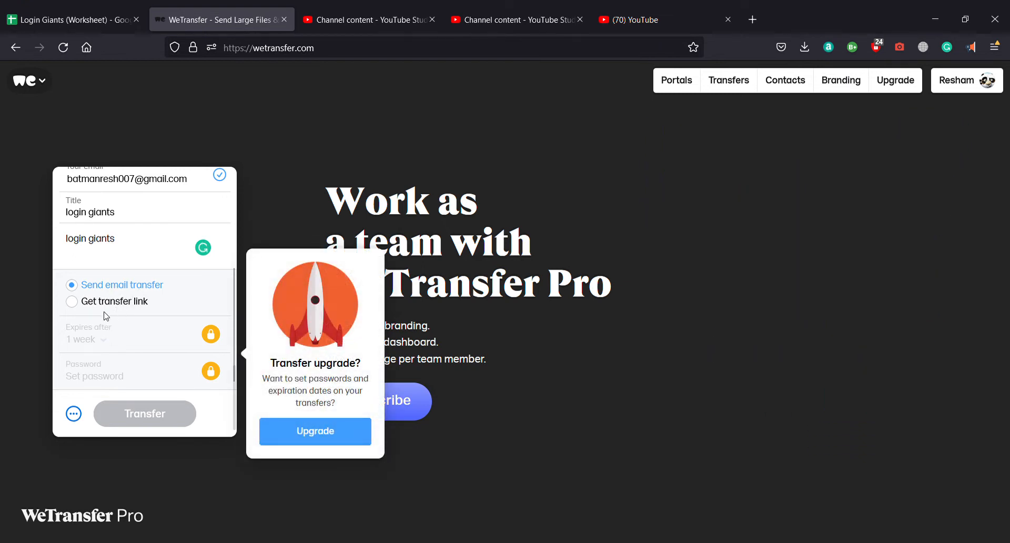
- Hide the delivery options so the filled recipient, title and message fields return
left_click(71, 301)
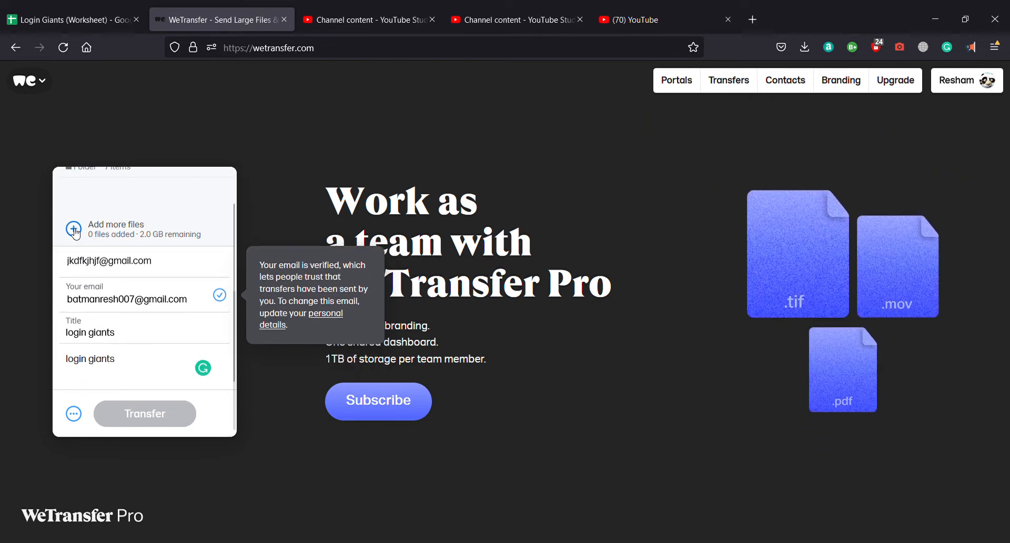
left_click(74, 230)
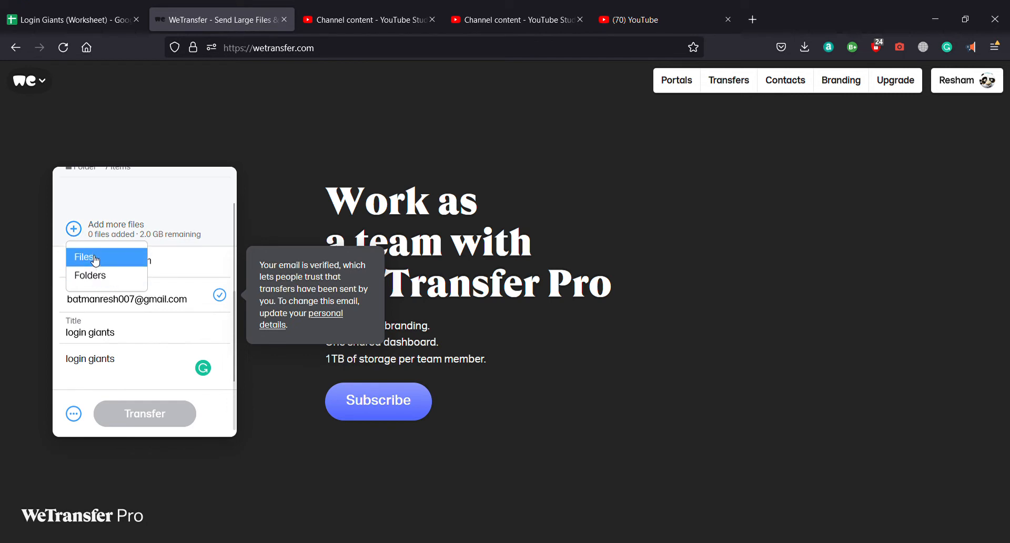
left_click(85, 257)
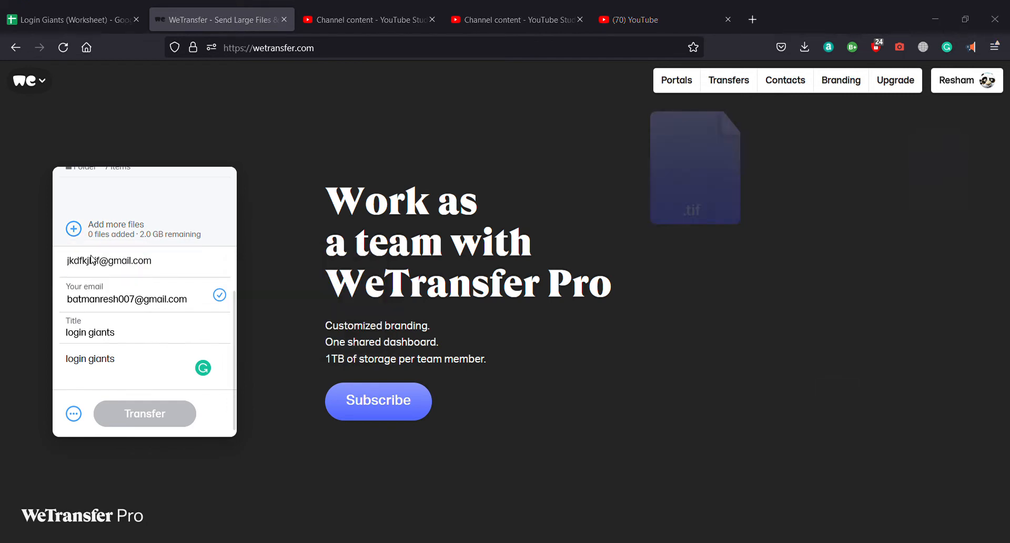